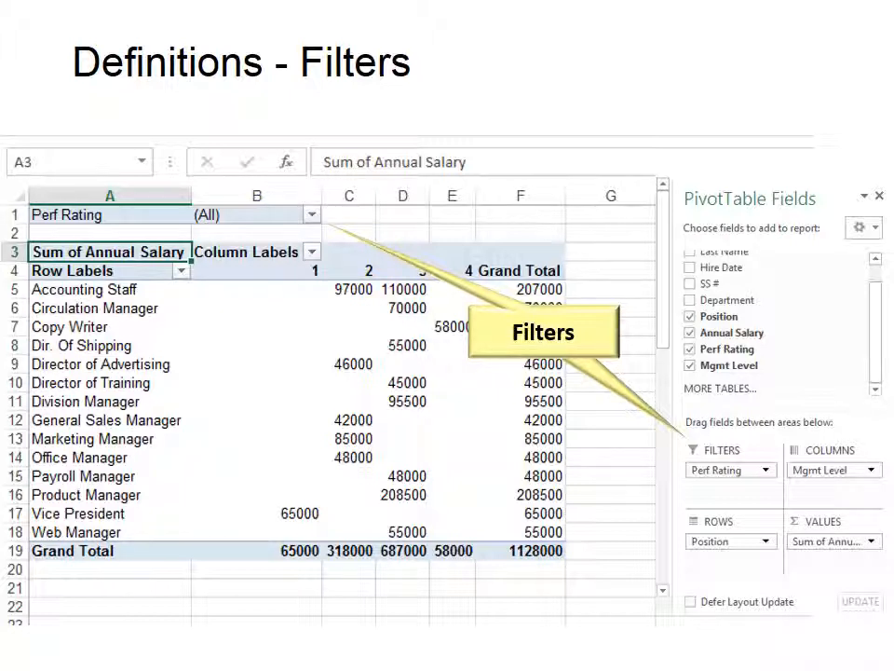
# Step: Open the Perf Rating filter drop-down in B1 to list All and ratings 1–5
pyautogui.click(311, 214)
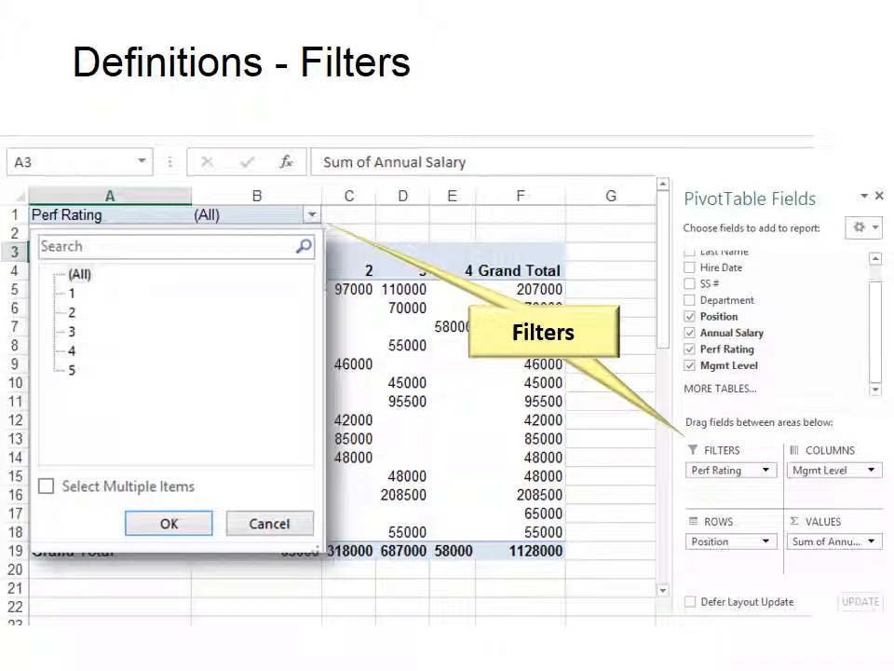